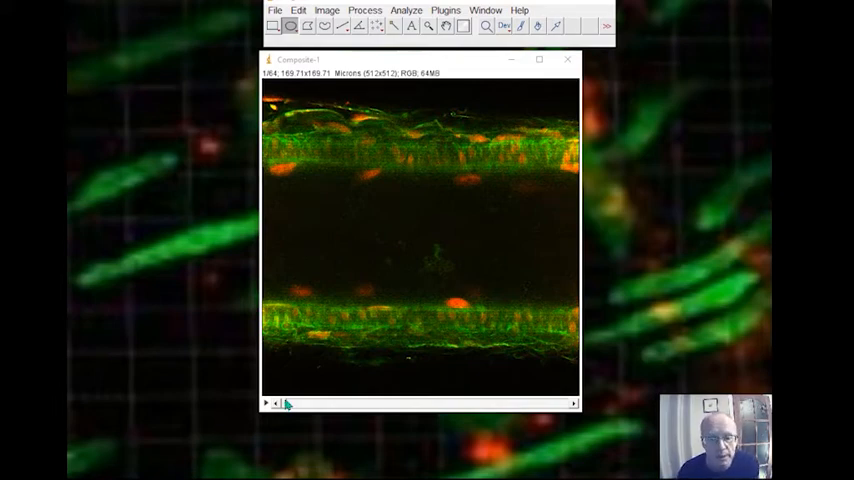
# - Drag the stack's z-slider to the slice where the vessel wall surface appears
pyautogui.moveTo(284, 404); pyautogui.dragTo(300, 404)
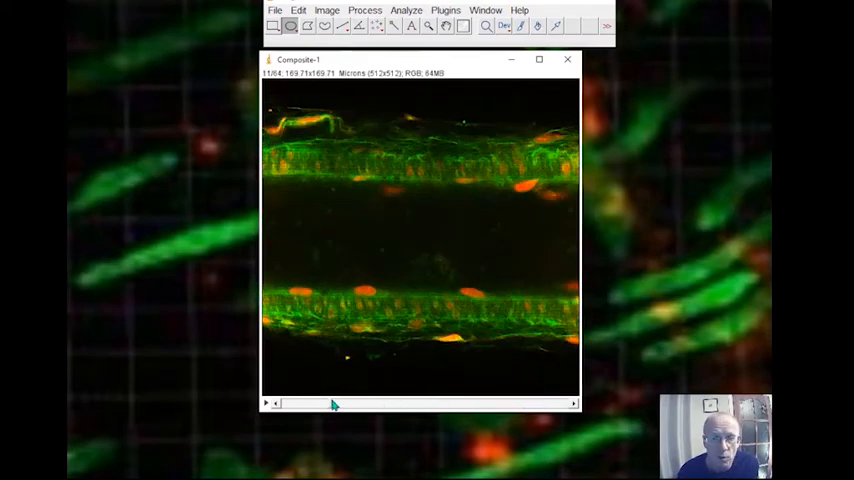
pyautogui.moveTo(336, 404); pyautogui.dragTo(430, 404)
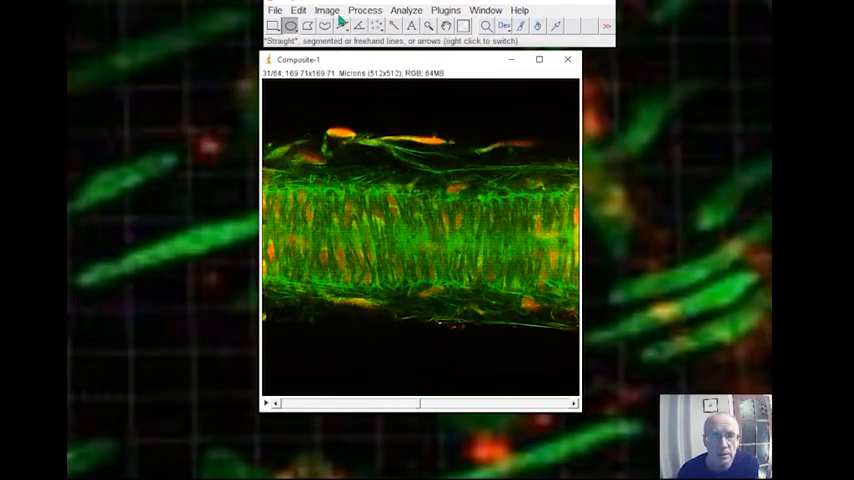
pyautogui.click(328, 10)
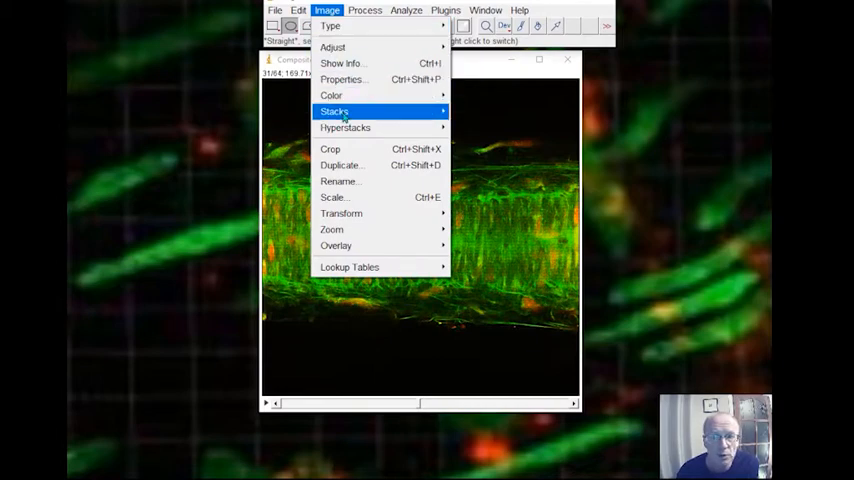
pyautogui.moveTo(336, 112)
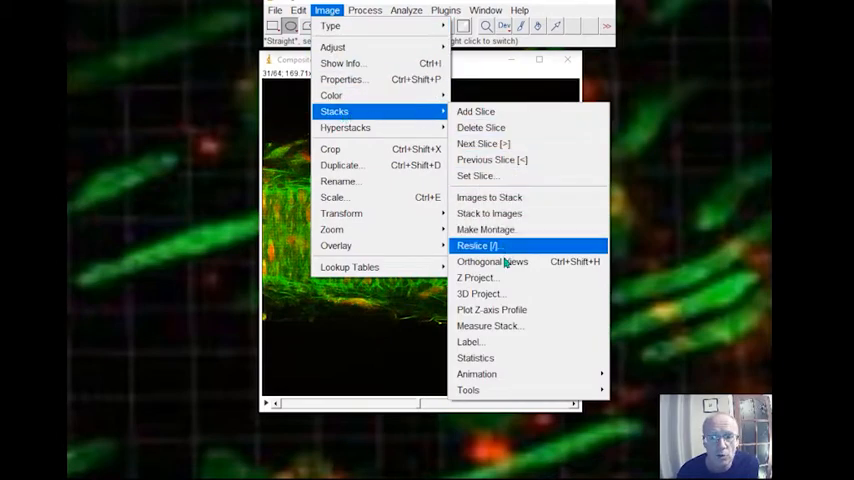
pyautogui.click(478, 244)
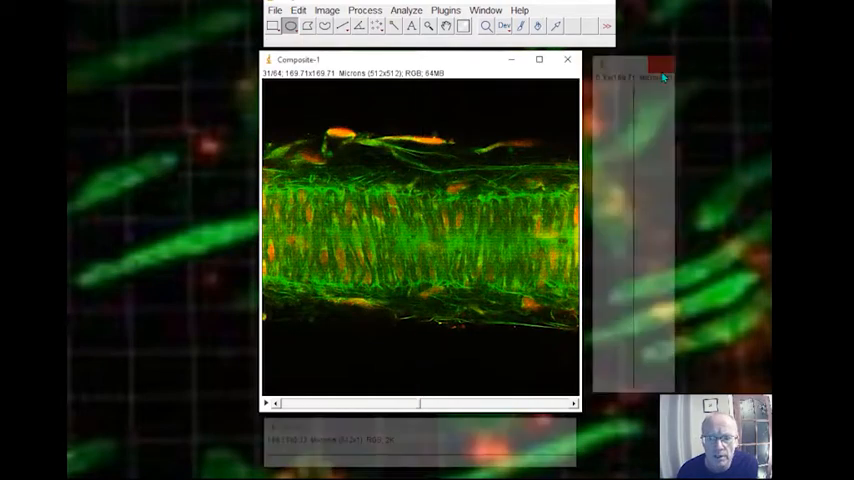
pyautogui.click(328, 10)
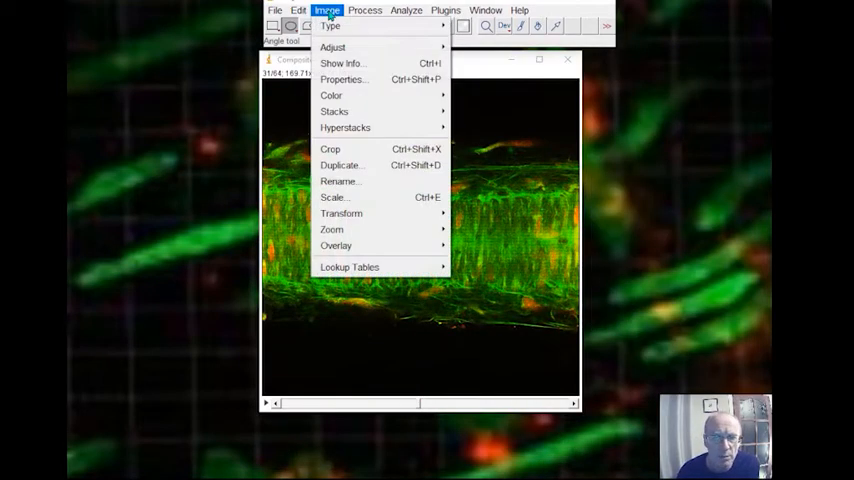
# - In Image > Properties, change the Voxel depth value to 5 and apply it
pyautogui.click(364, 10)
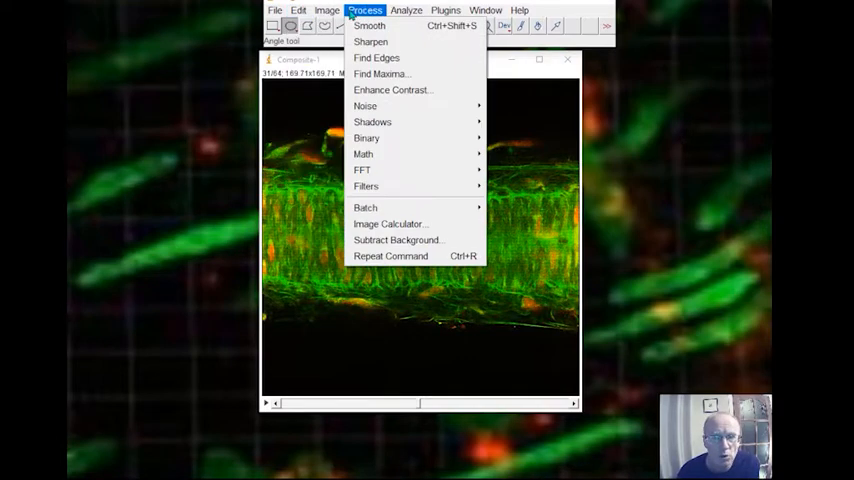
pyautogui.click(326, 10)
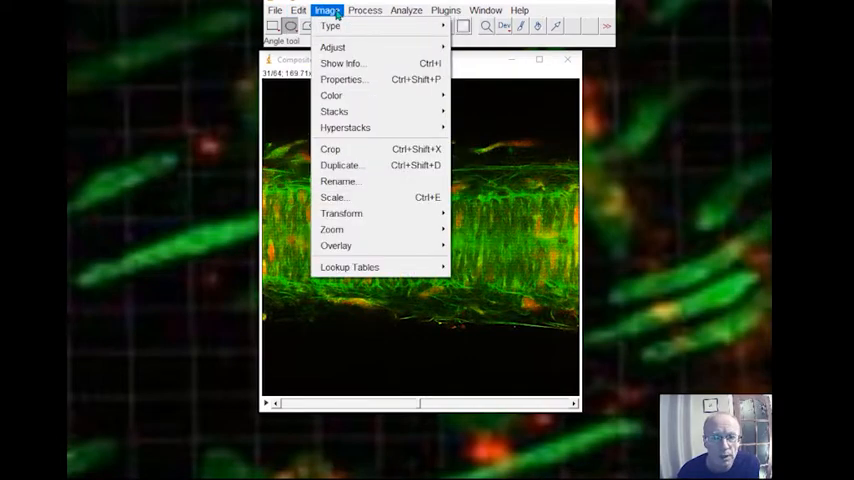
pyautogui.click(344, 80)
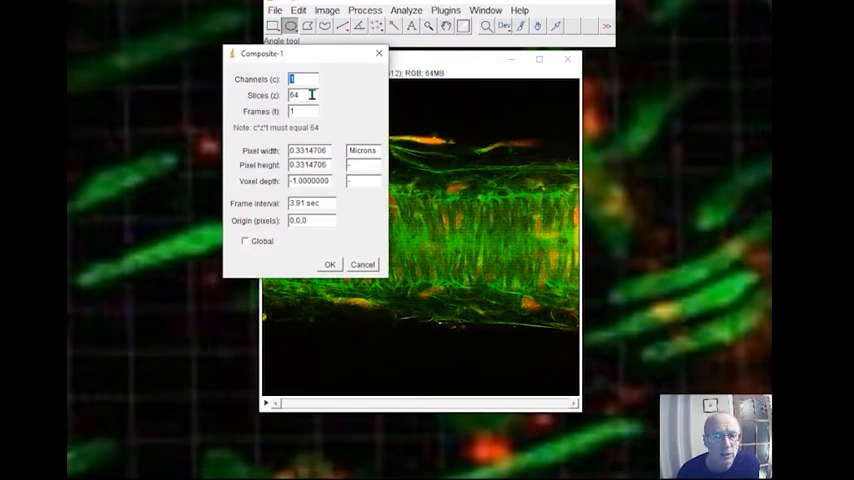
pyautogui.moveTo(348, 132)
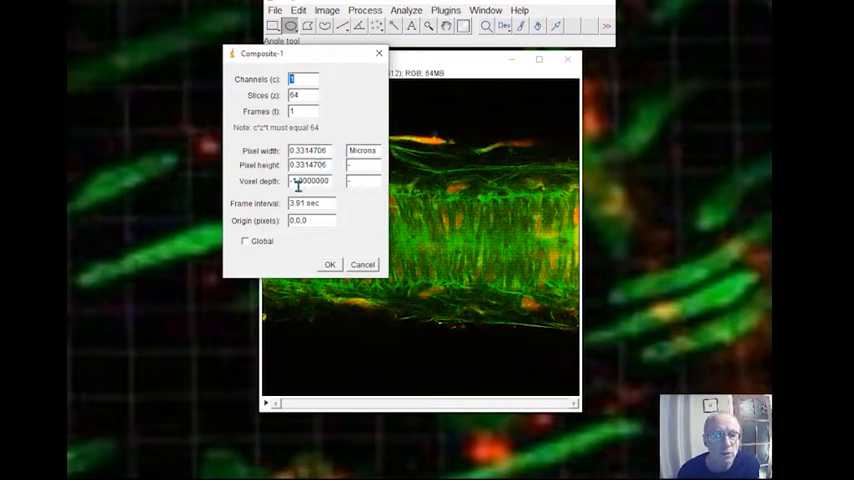
pyautogui.tripleClick(310, 180)
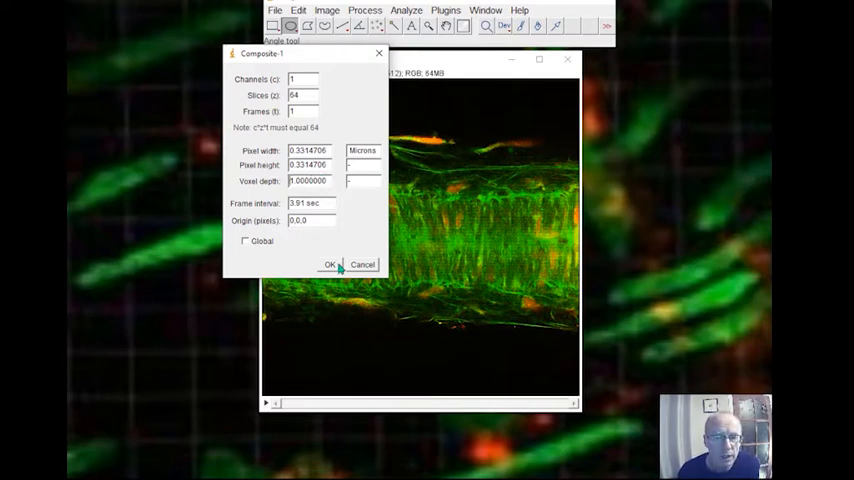
pyautogui.click(330, 264)
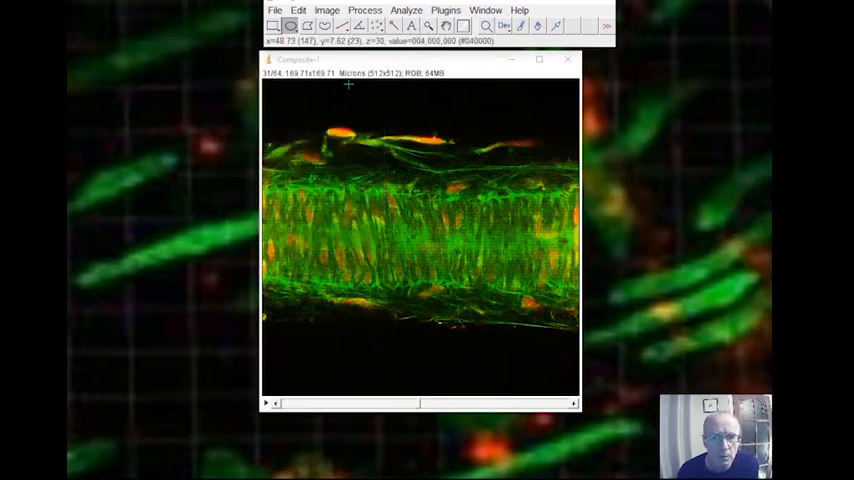
# - Start Orthogonal Views on the stack and move the crosshair to two points inside the vessel
pyautogui.click(326, 10)
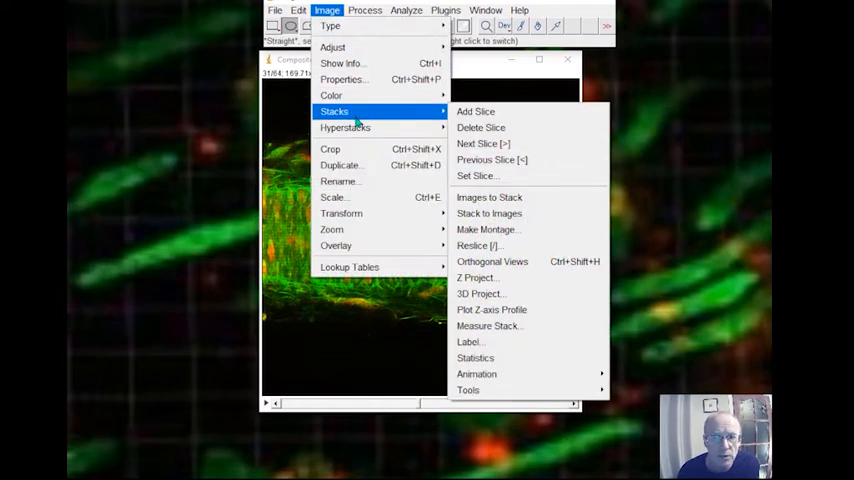
pyautogui.click(492, 260)
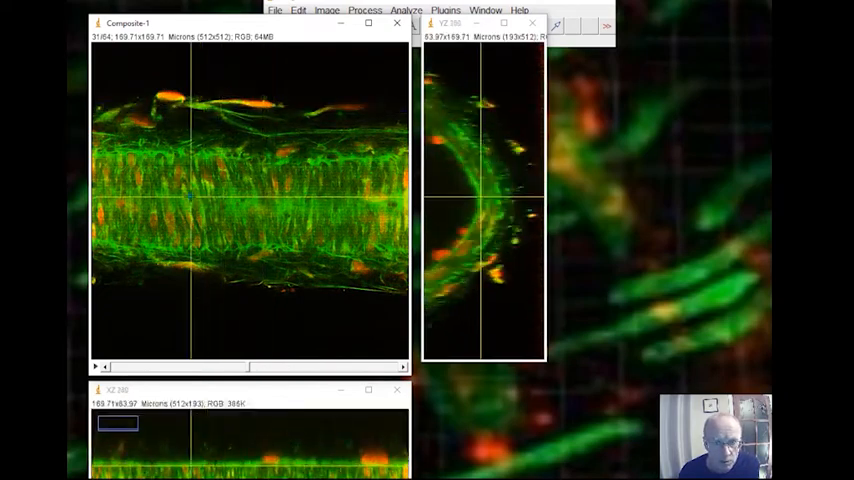
pyautogui.click(232, 196)
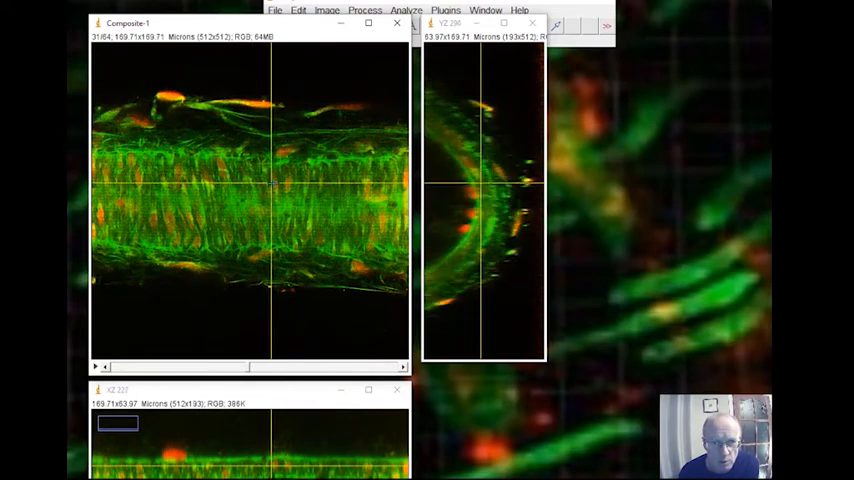
pyautogui.click(248, 192)
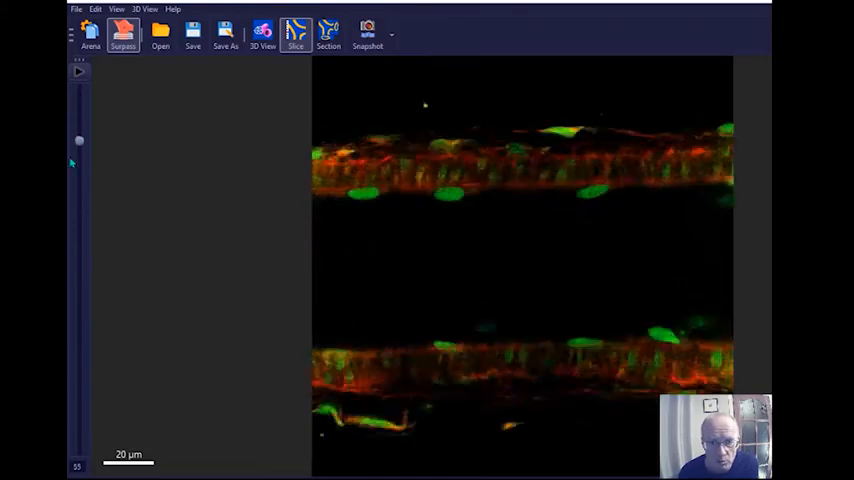
# - Drag the Slice slider down to a slice crossing the vessel wall
pyautogui.moveTo(80, 140); pyautogui.dragTo(80, 312)
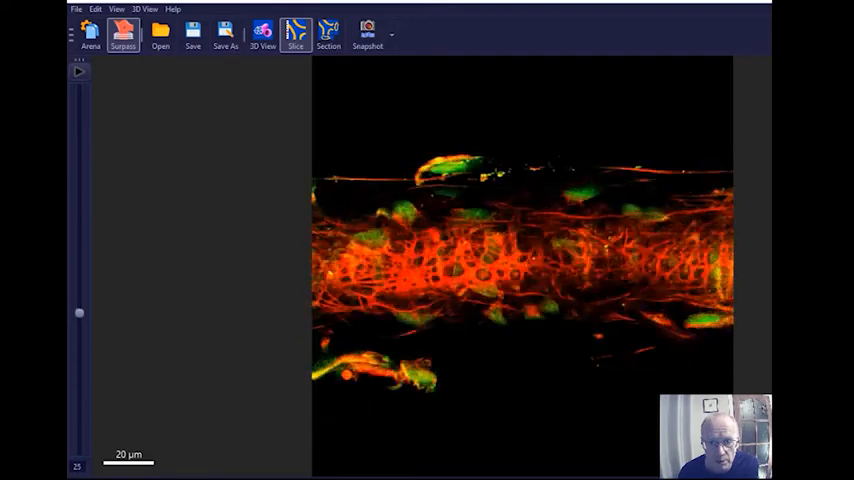
pyautogui.click(328, 32)
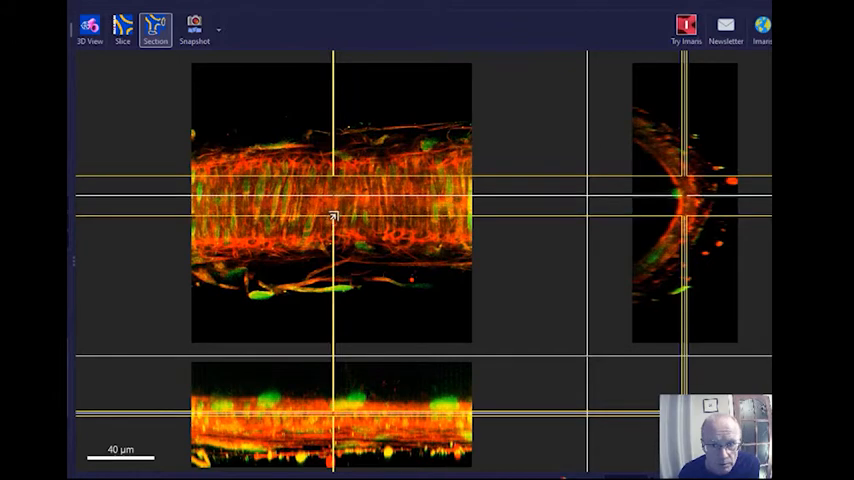
# - Drag the section guide lines apart so the extended section spans a thicker slab of the vessel
pyautogui.moveTo(332, 216); pyautogui.dragTo(340, 168)
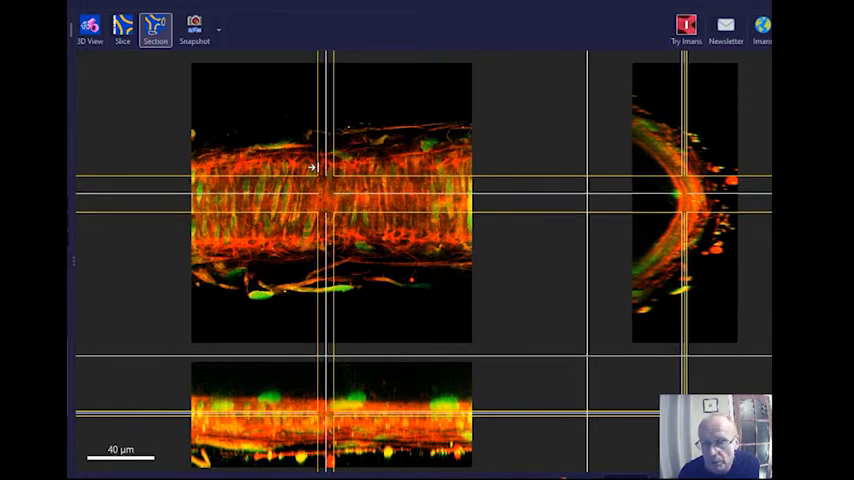
pyautogui.moveTo(330, 166); pyautogui.dragTo(300, 166)
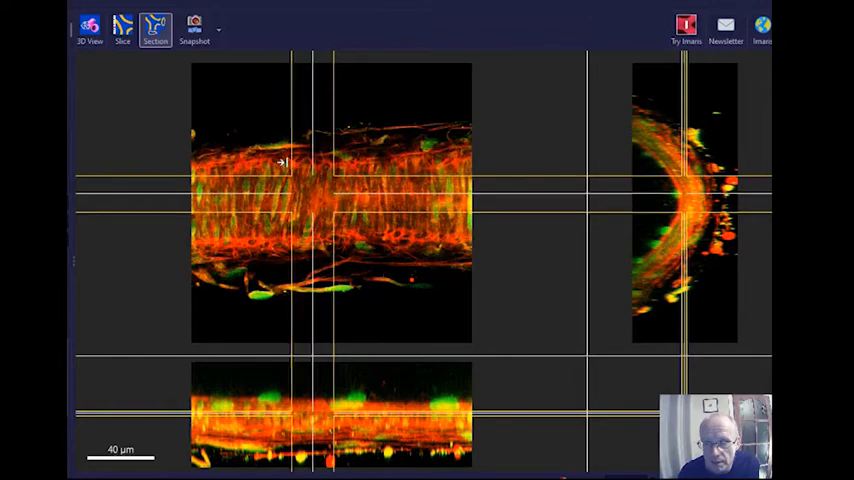
pyautogui.moveTo(284, 162); pyautogui.dragTo(304, 196)
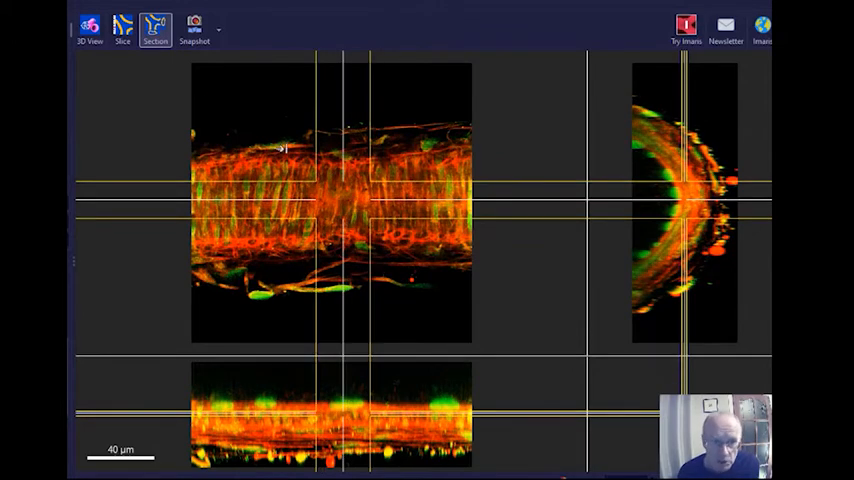
pyautogui.click(88, 28)
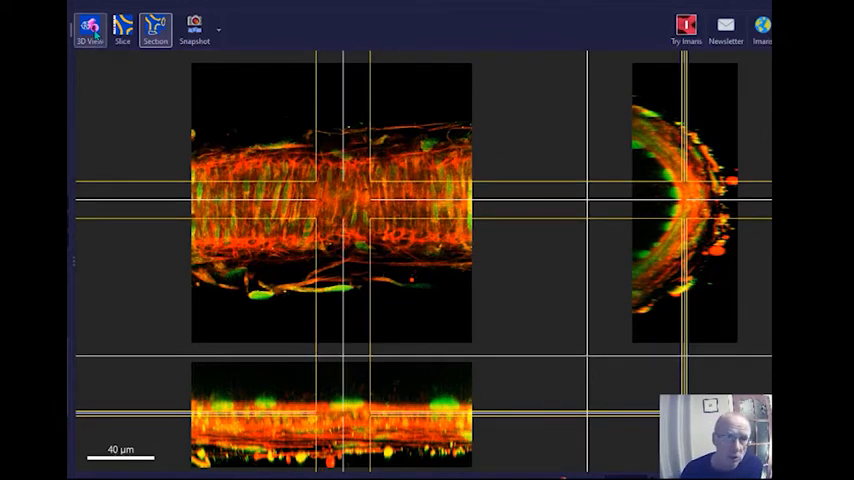
# - In 3D View, rotate the intersecting orthogonal slice planes to an angled view from above
pyautogui.click(88, 28)
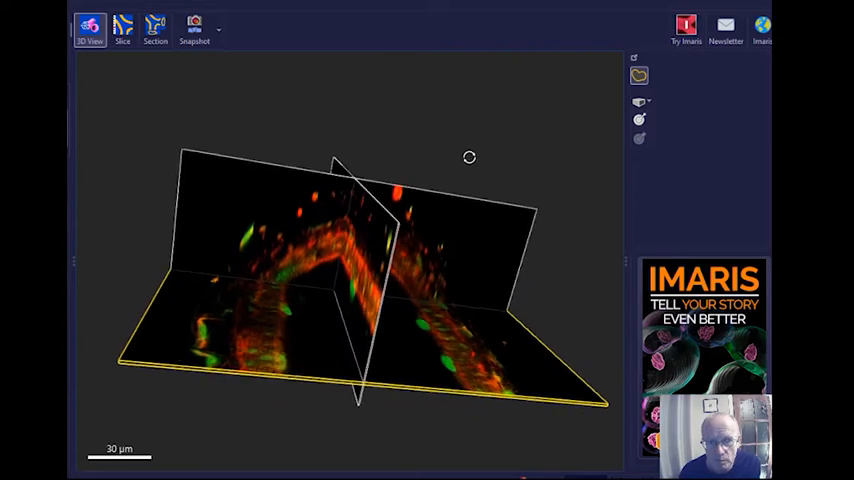
pyautogui.moveTo(470, 156); pyautogui.dragTo(456, 294)
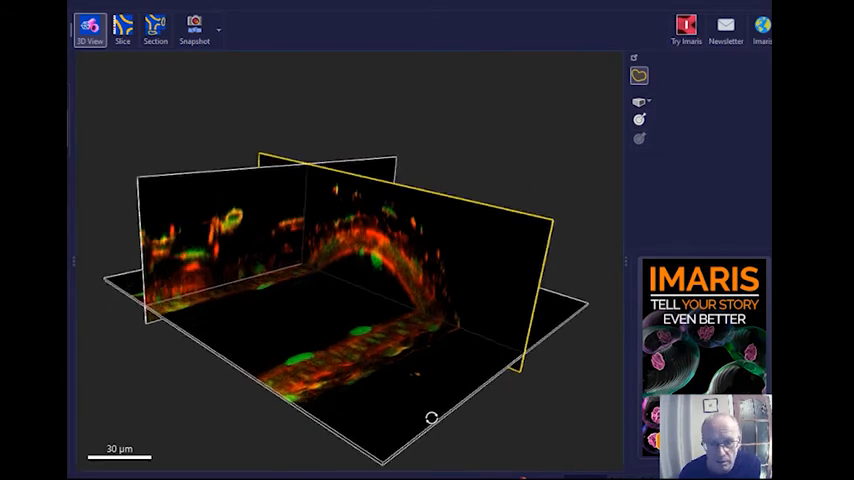
pyautogui.moveTo(432, 416); pyautogui.dragTo(110, 218)
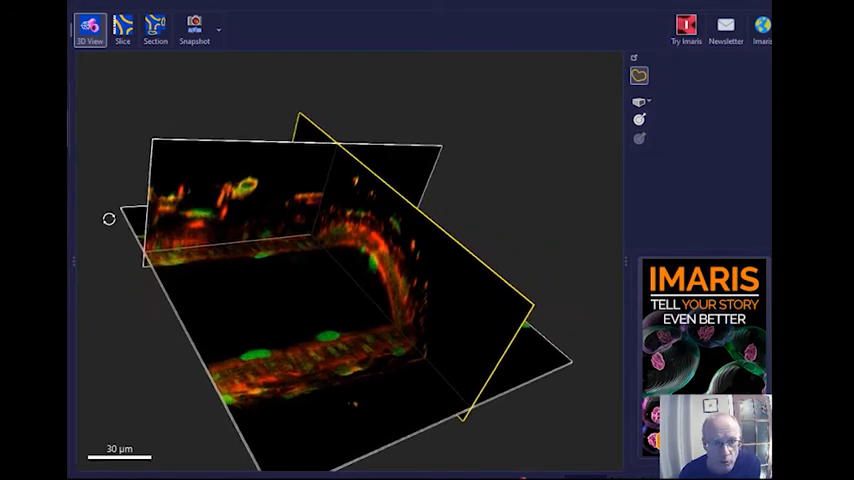
pyautogui.moveTo(110, 218); pyautogui.dragTo(312, 356)
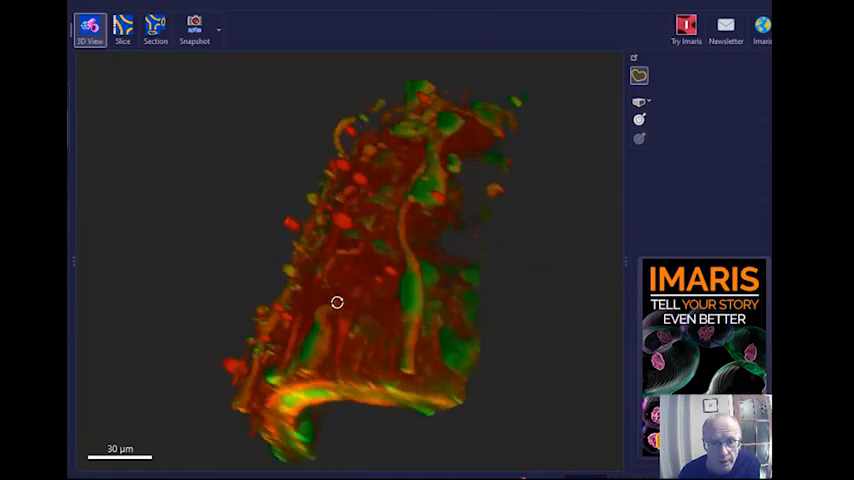
# - Rotate the volume-rendered vessel through face-on, oblique and lengthwise views of both wall faces
pyautogui.moveTo(336, 302); pyautogui.dragTo(256, 208)
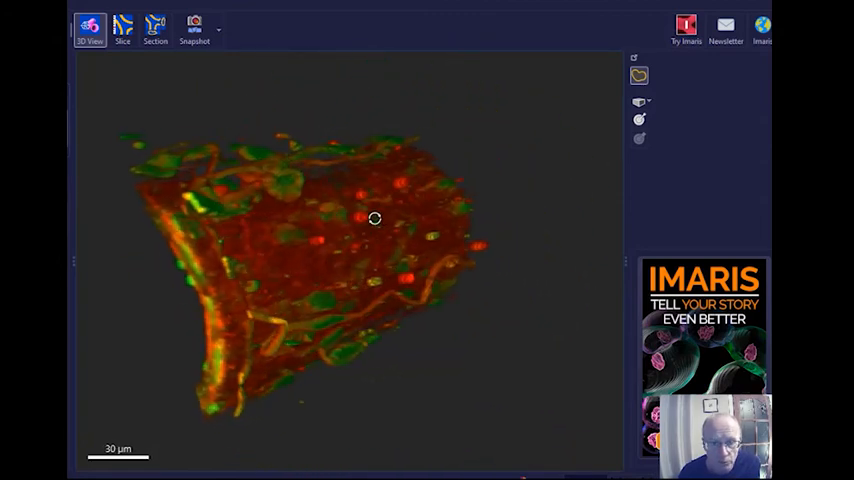
pyautogui.moveTo(376, 218); pyautogui.dragTo(404, 218)
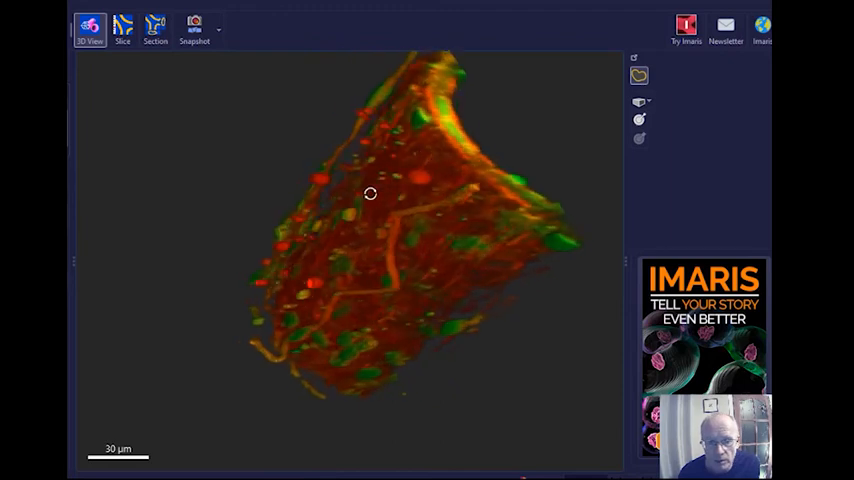
pyautogui.moveTo(370, 192); pyautogui.dragTo(382, 204)
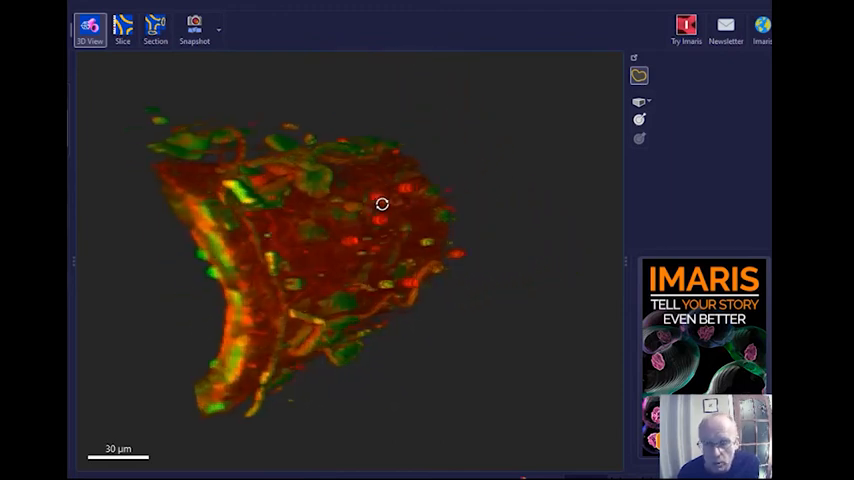
pyautogui.moveTo(382, 204); pyautogui.dragTo(340, 214)
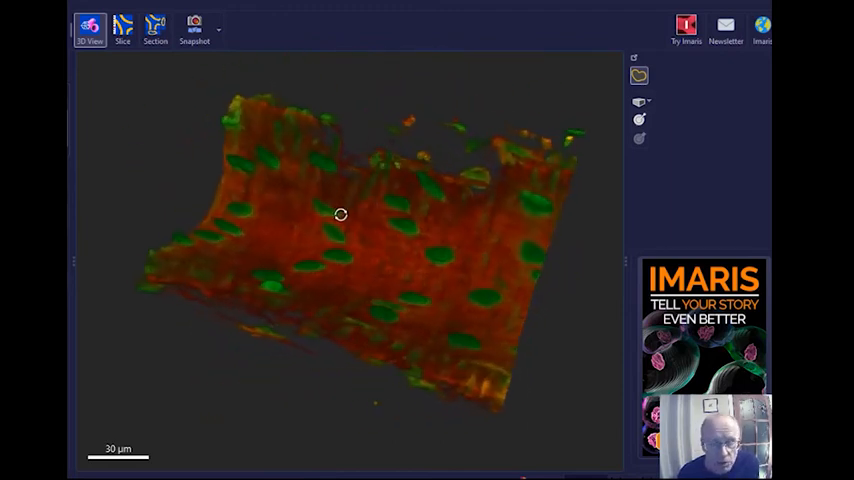
pyautogui.moveTo(340, 214); pyautogui.dragTo(320, 210)
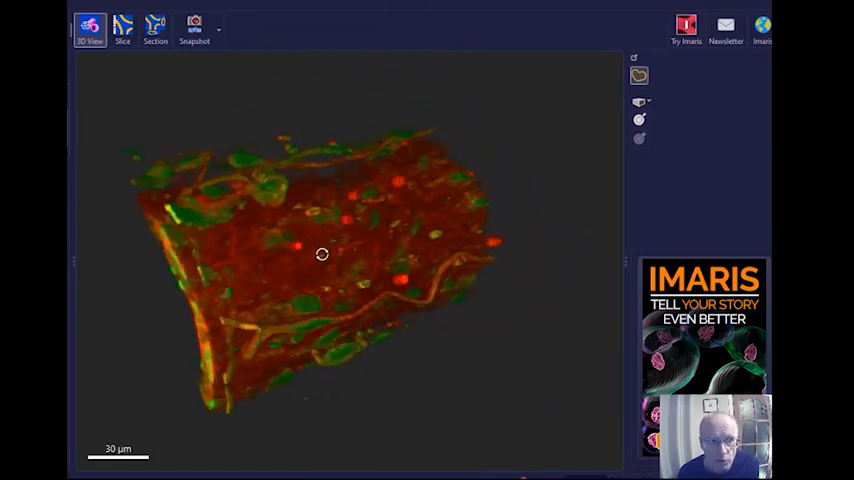
pyautogui.moveTo(322, 252); pyautogui.dragTo(462, 246)
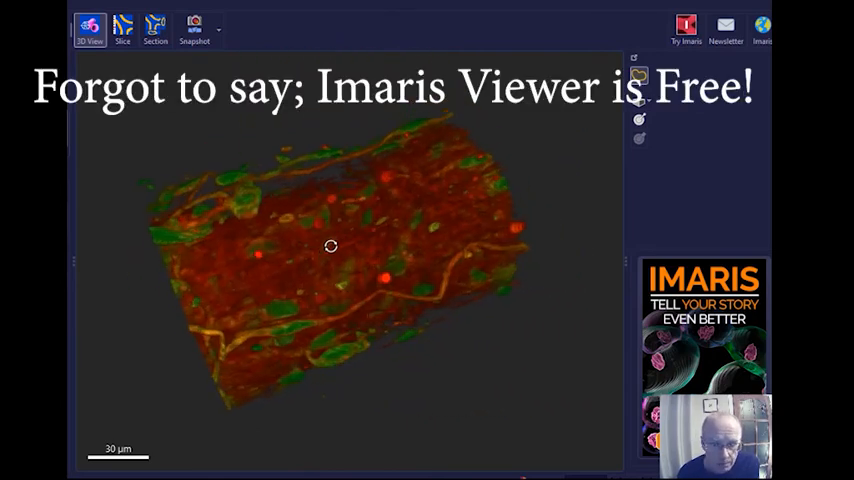
pyautogui.moveTo(332, 246); pyautogui.dragTo(408, 224)
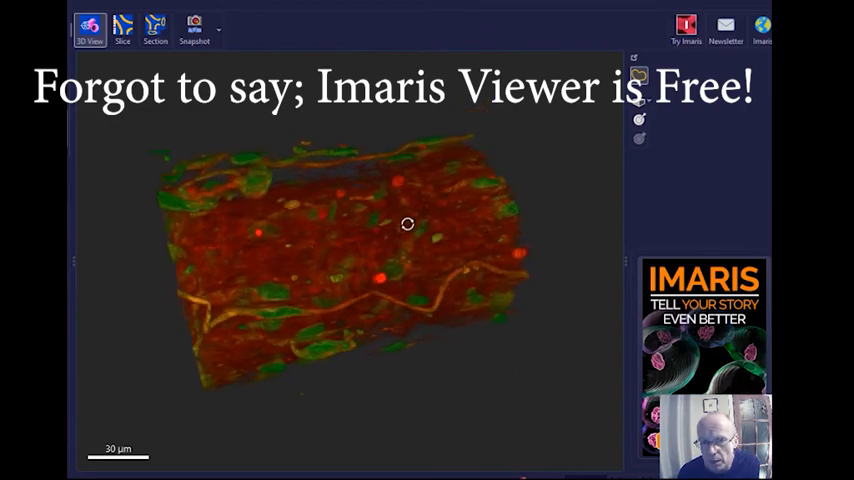
pyautogui.moveTo(408, 224); pyautogui.dragTo(332, 236)
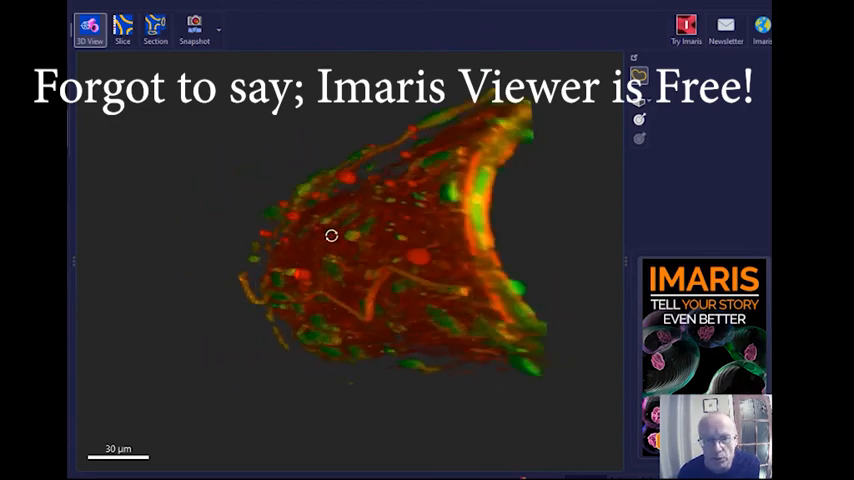
pyautogui.moveTo(332, 236); pyautogui.dragTo(436, 232)
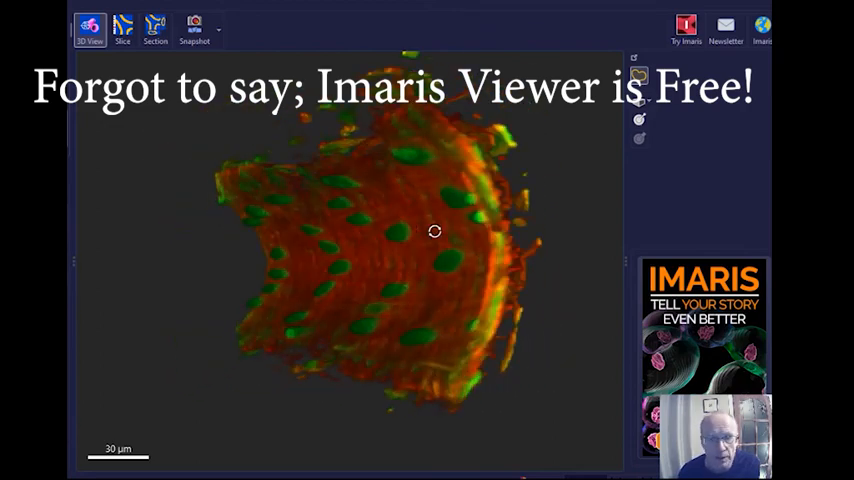